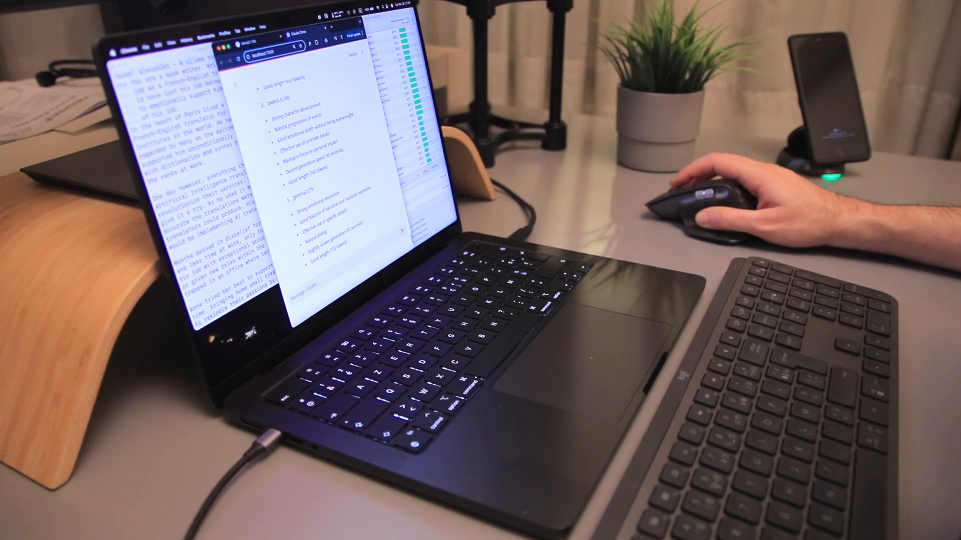
scroll("down", 3)
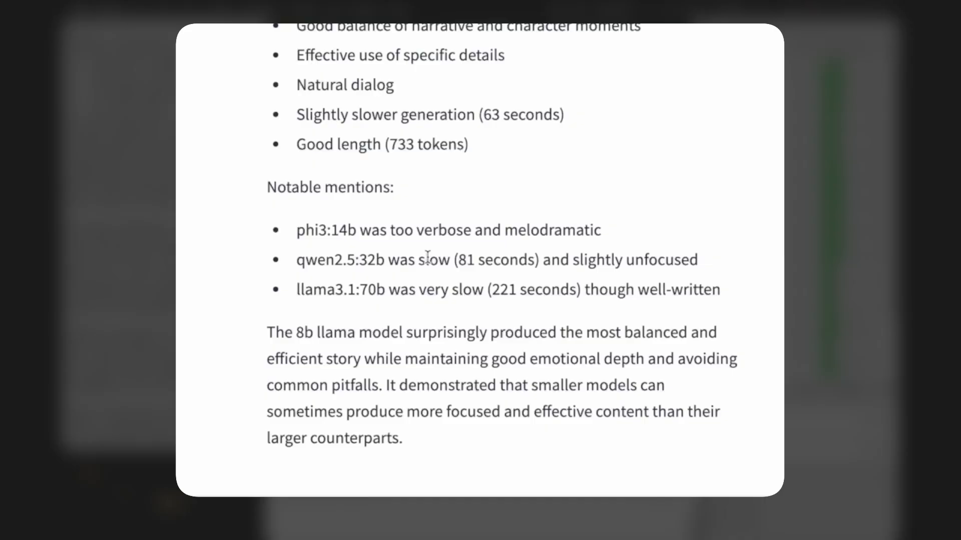
scroll("down", 3)
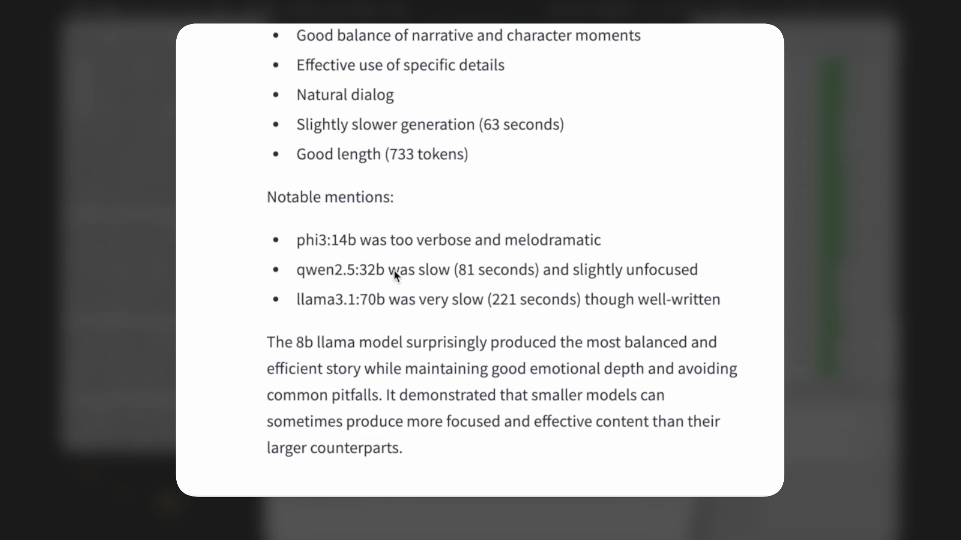